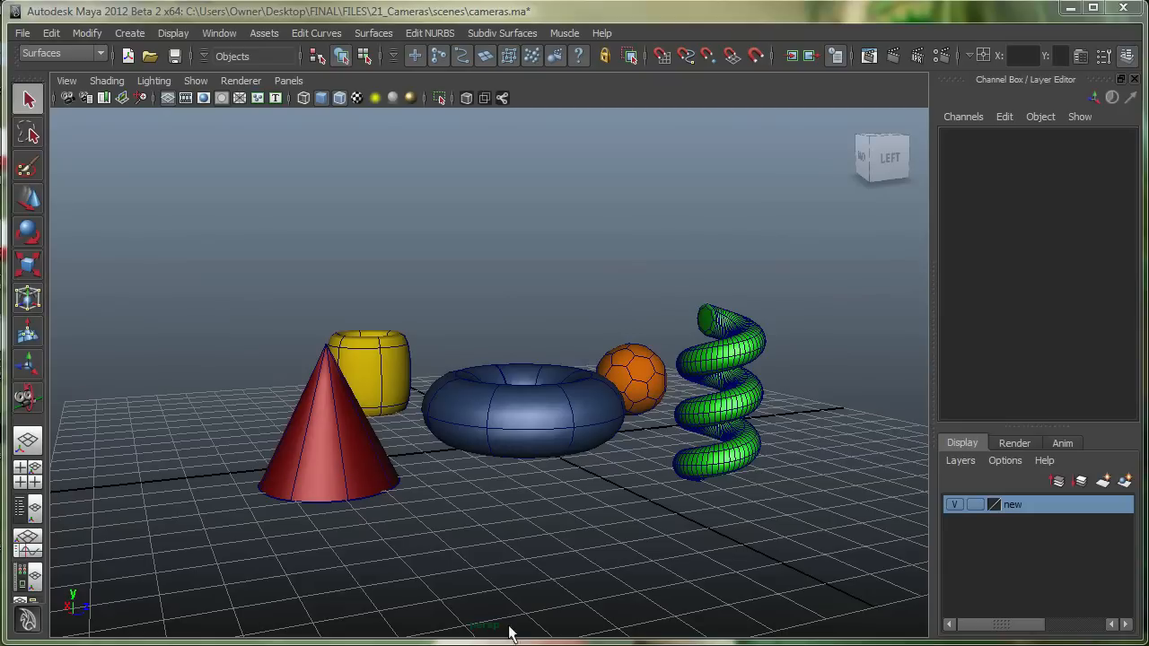
mouse_move(481, 625)
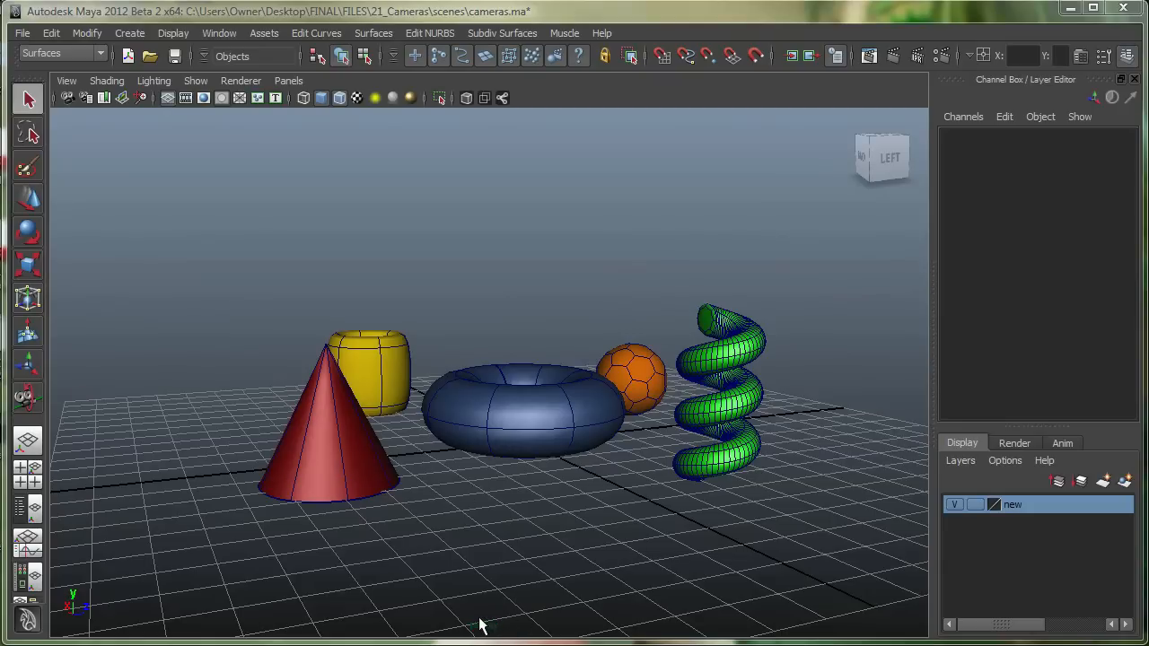
mouse_move(476, 452)
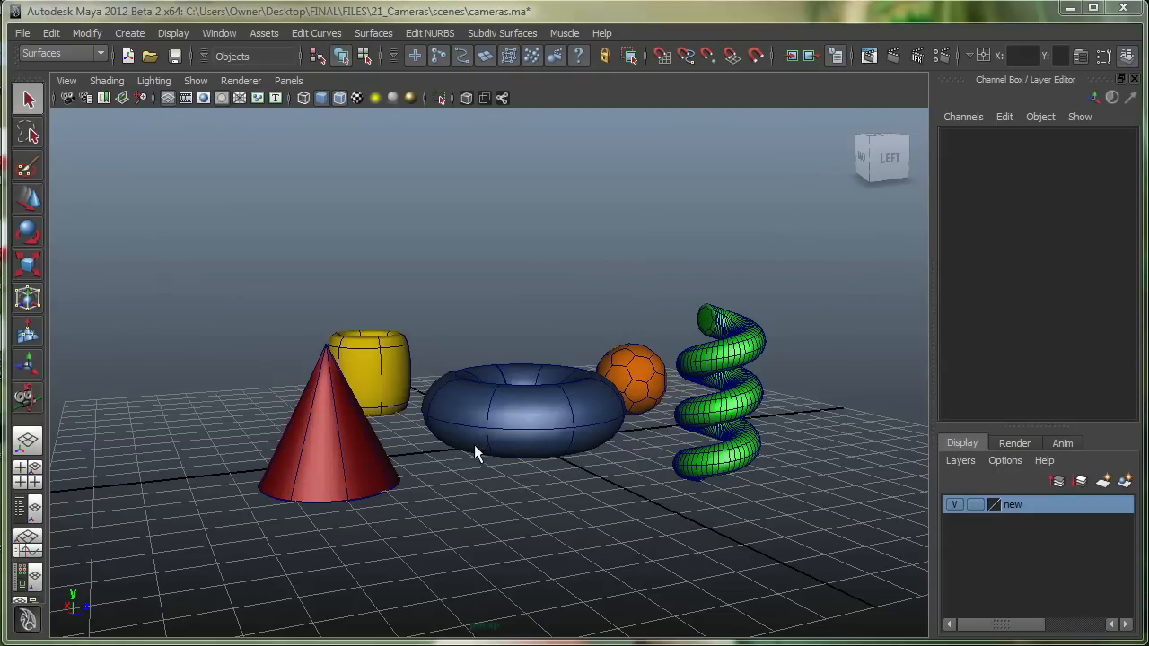
- Create a new perspective camera via Panels > Perspective > New and rename it to 'cam' in the Channel Box
click(287, 81)
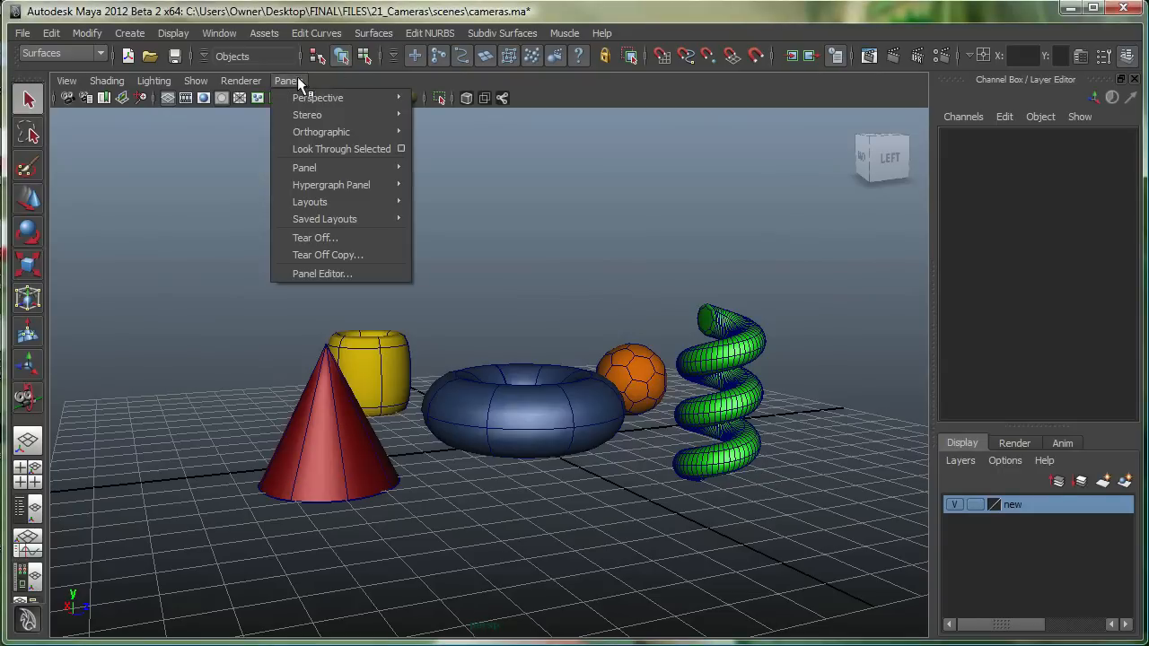
mouse_move(317, 97)
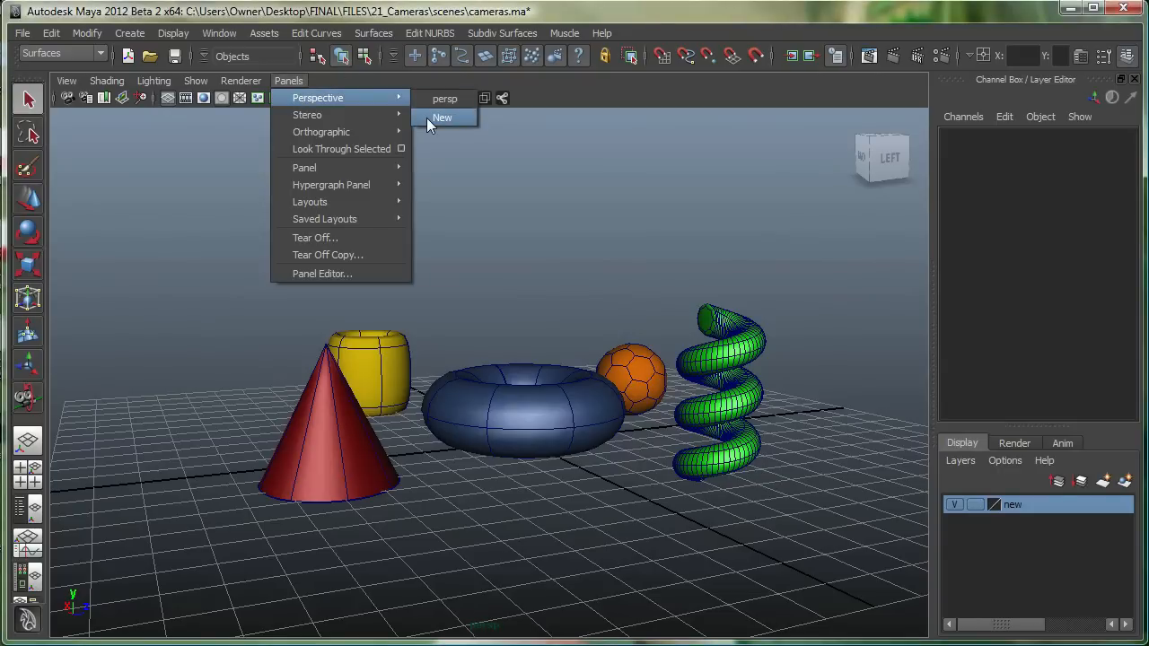
click(442, 118)
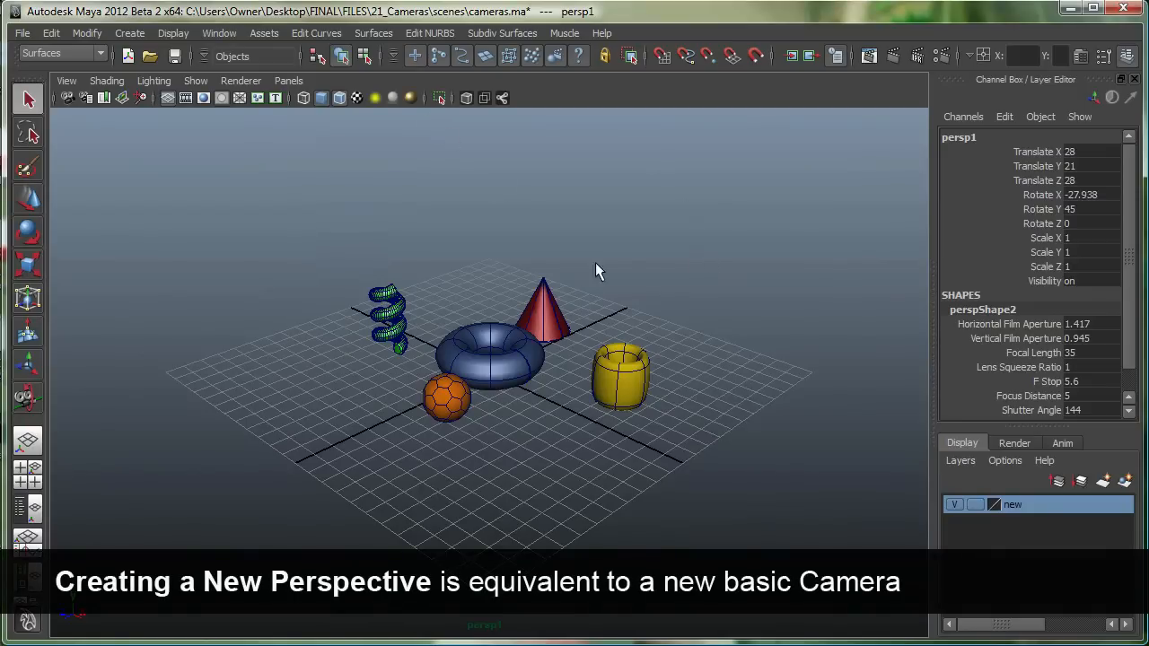
mouse_move(492, 637)
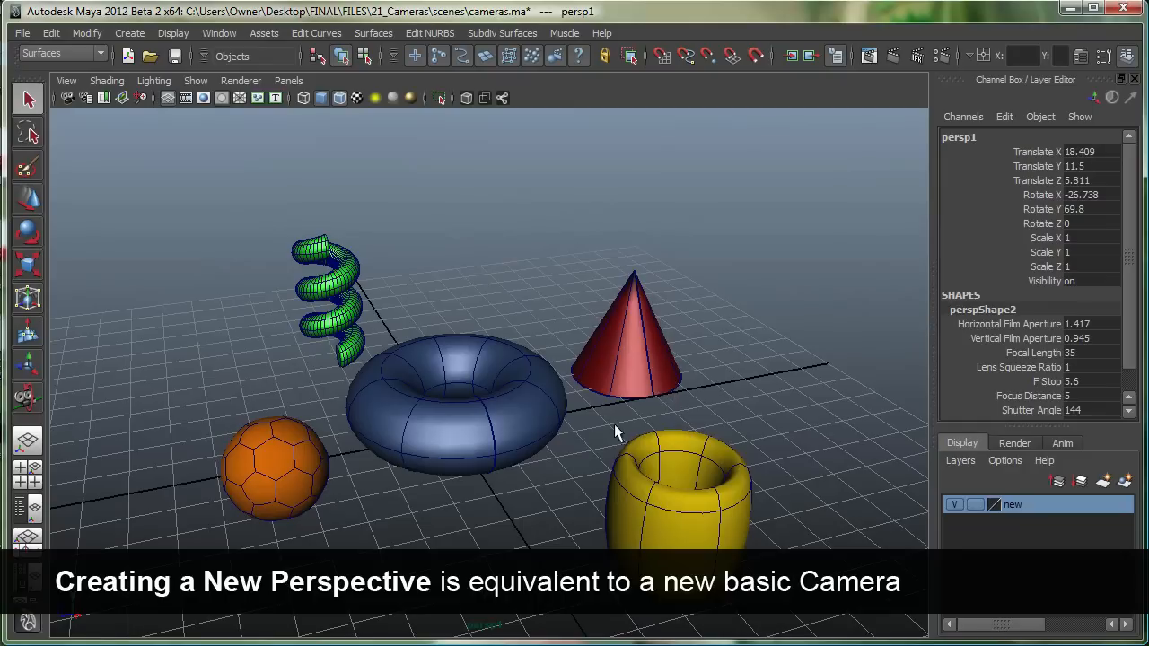
double_click(958, 137)
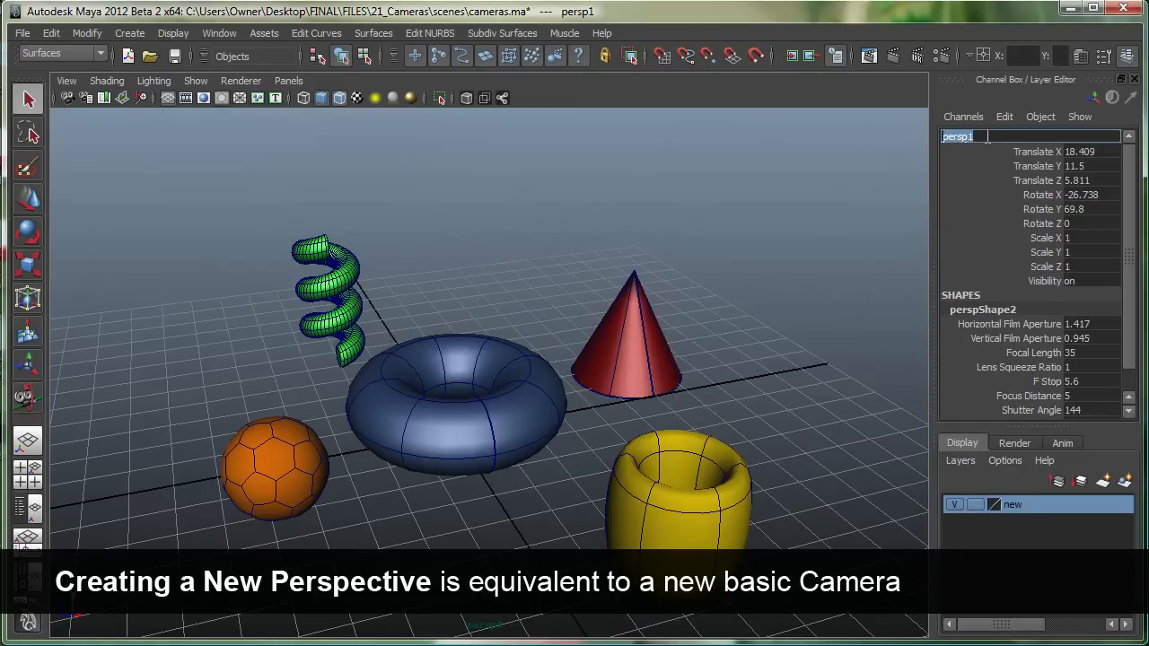
text(cam)
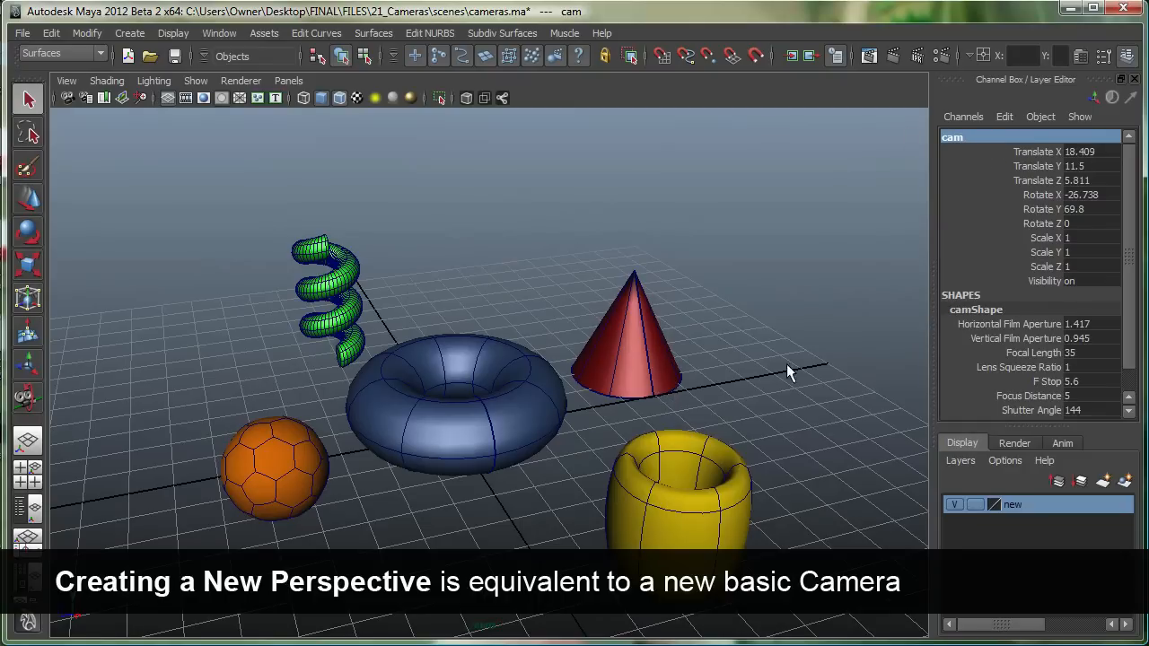
click(703, 355)
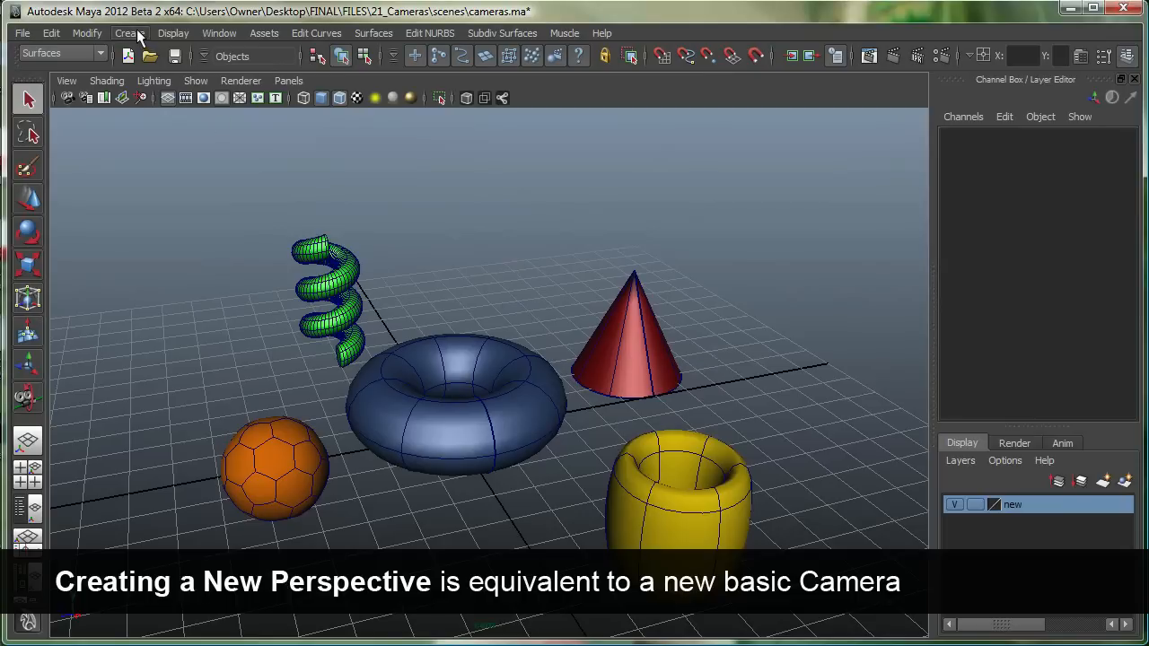
- Add a Camera and Aim rig from Create > Cameras
click(129, 33)
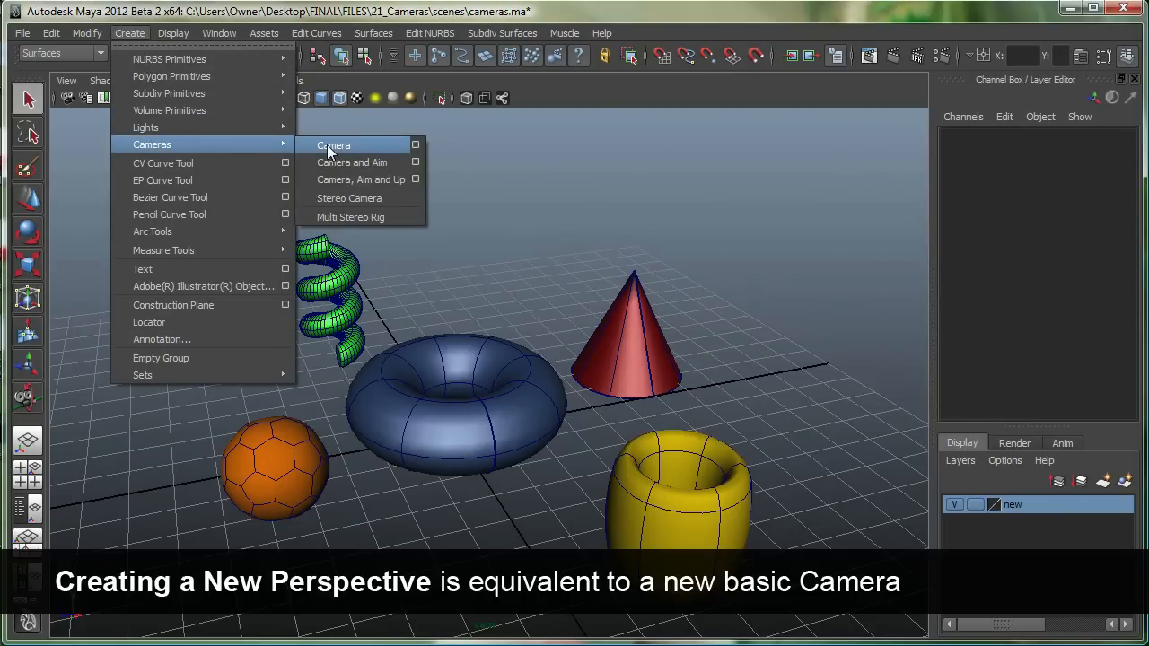
mouse_move(344, 155)
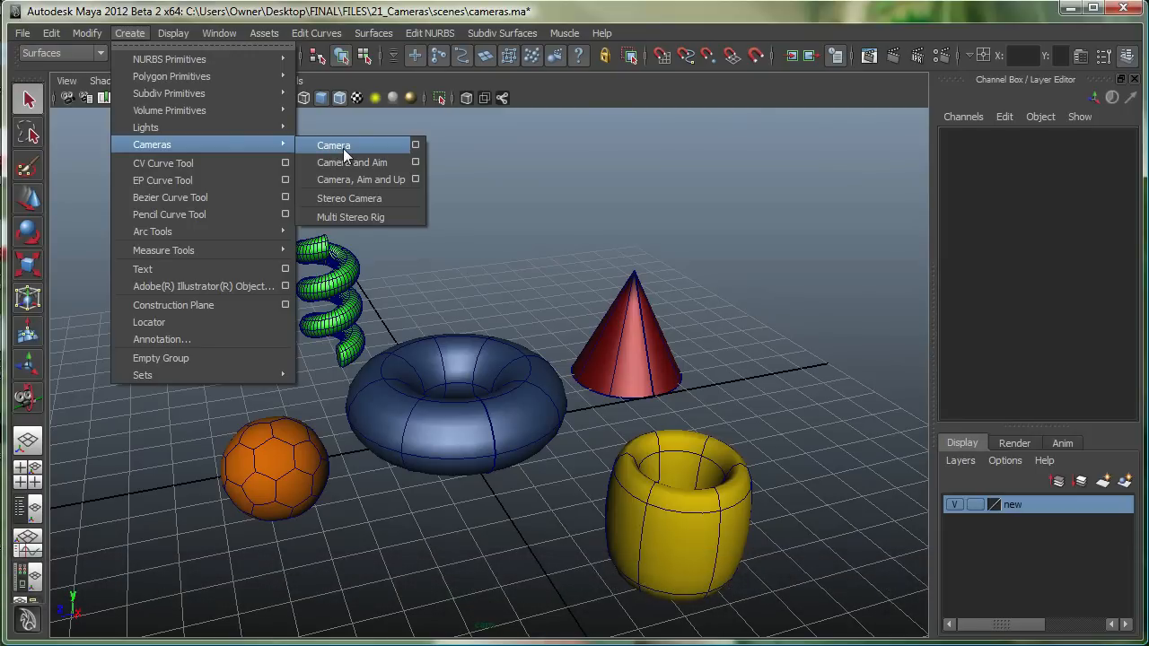
mouse_move(352, 161)
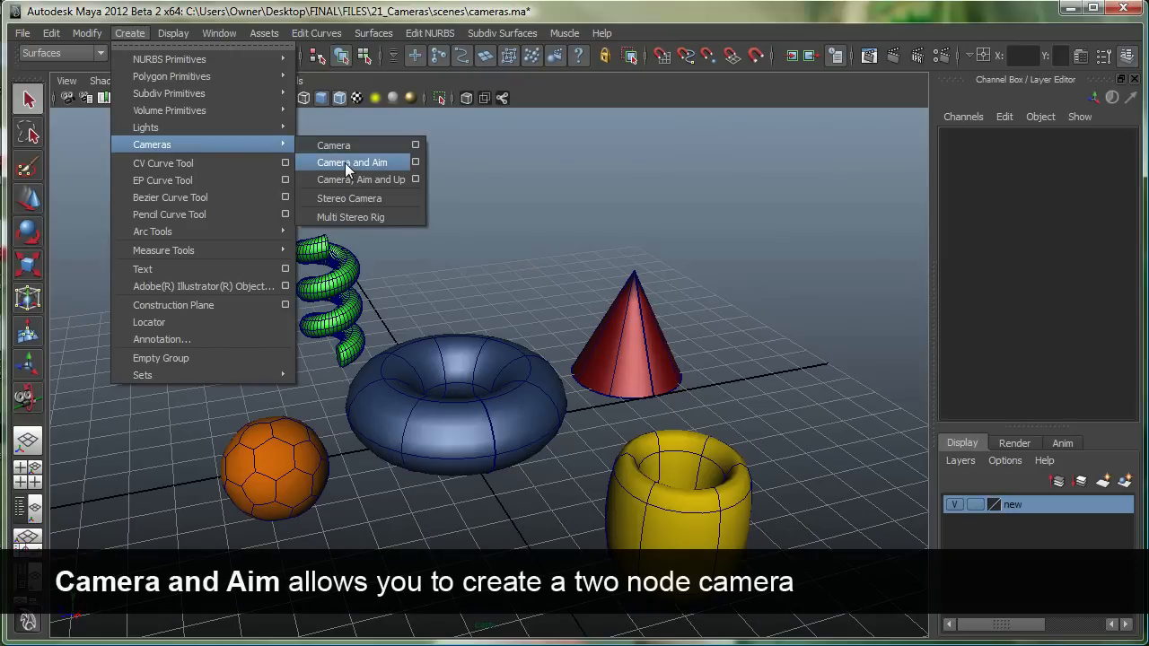
click(352, 162)
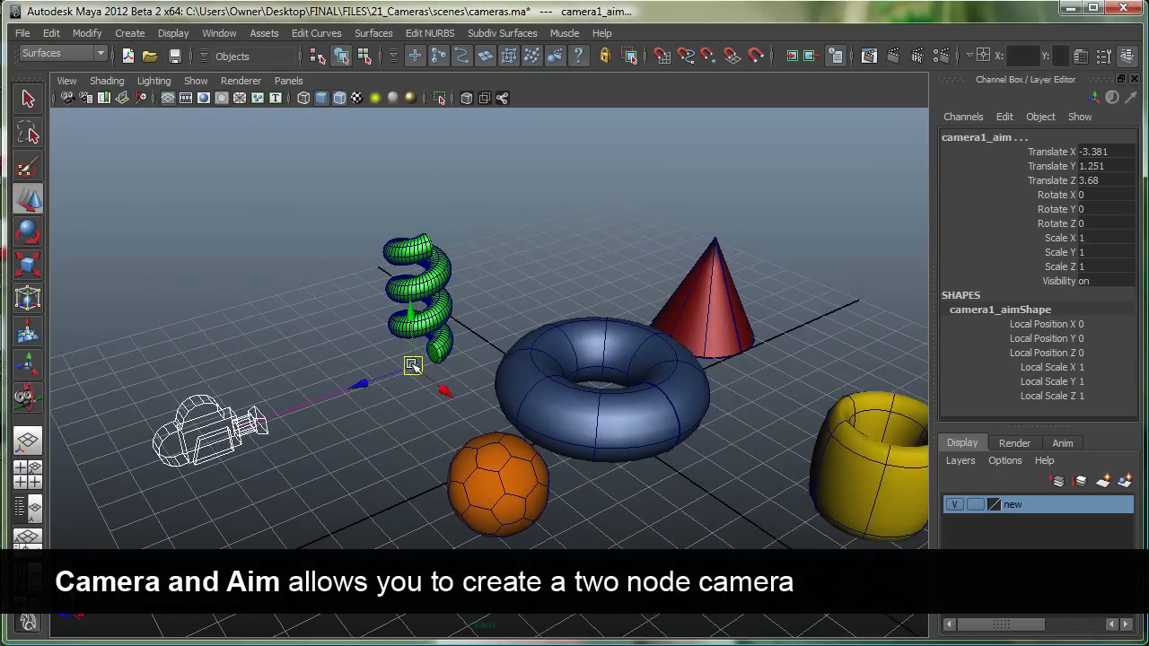
- Deselect the aim locator and return to the Create menu for the next camera
click(434, 413)
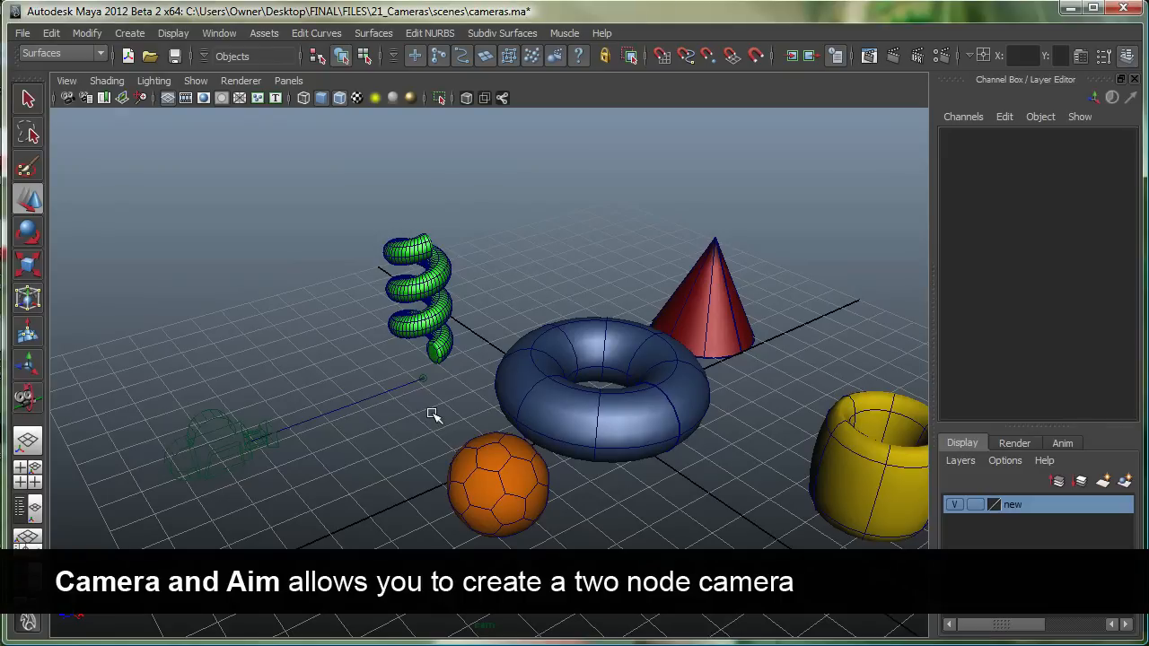
mouse_move(424, 380)
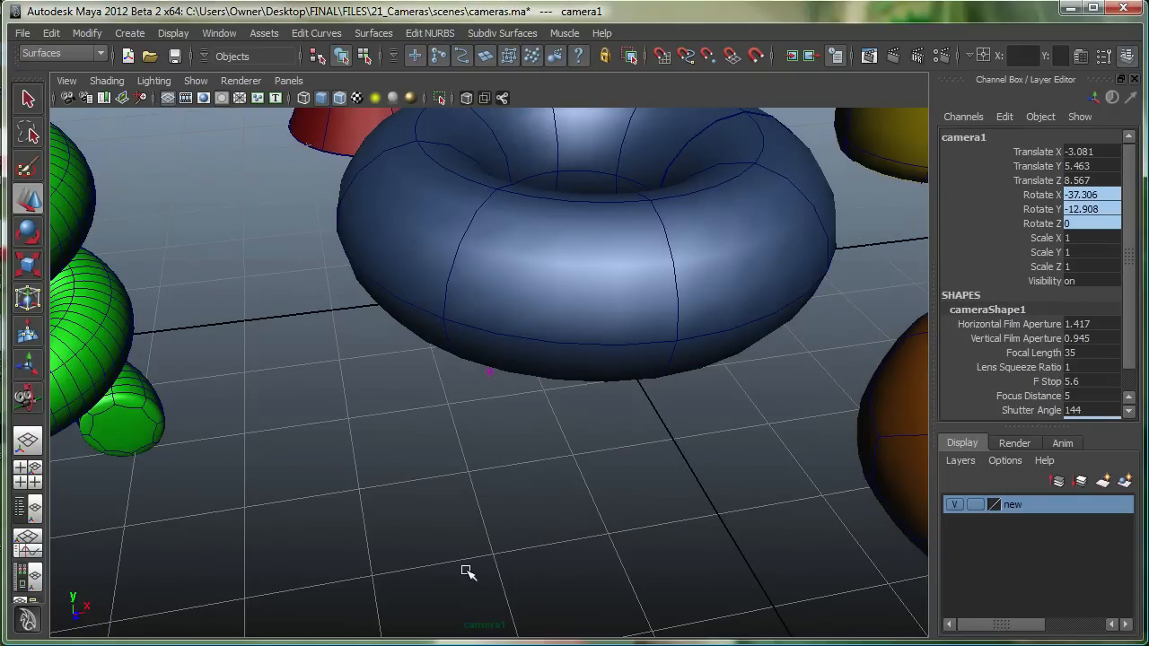
click(130, 32)
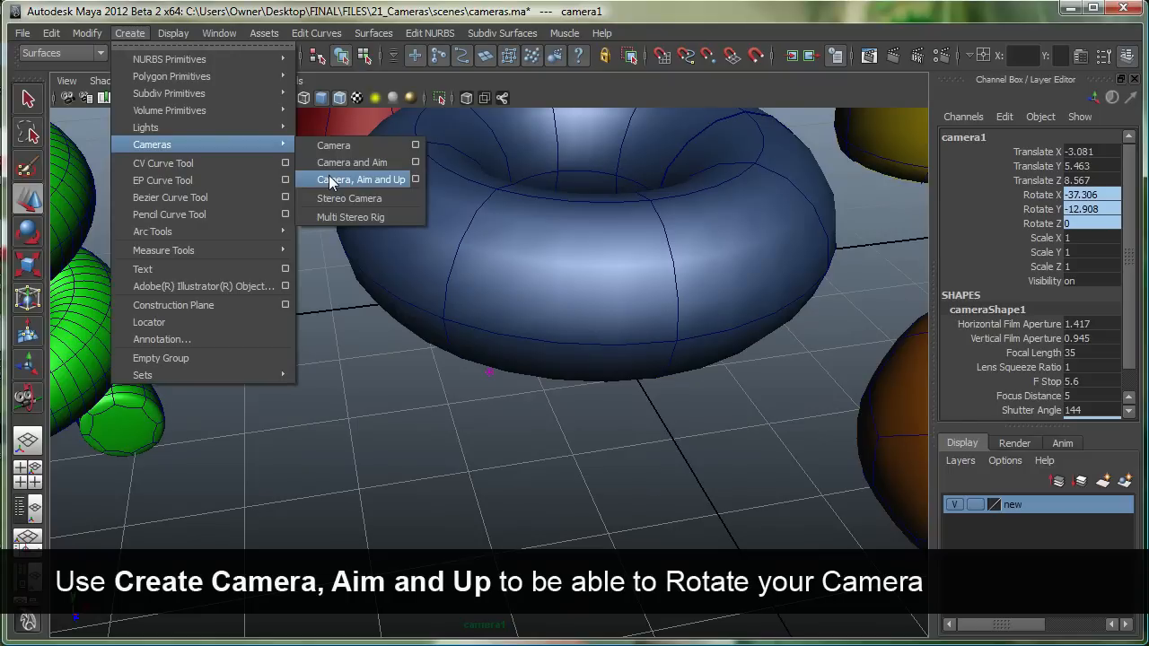
- Add a Camera, Aim and Up rig and drag camera2_aim down toward the torus
click(359, 180)
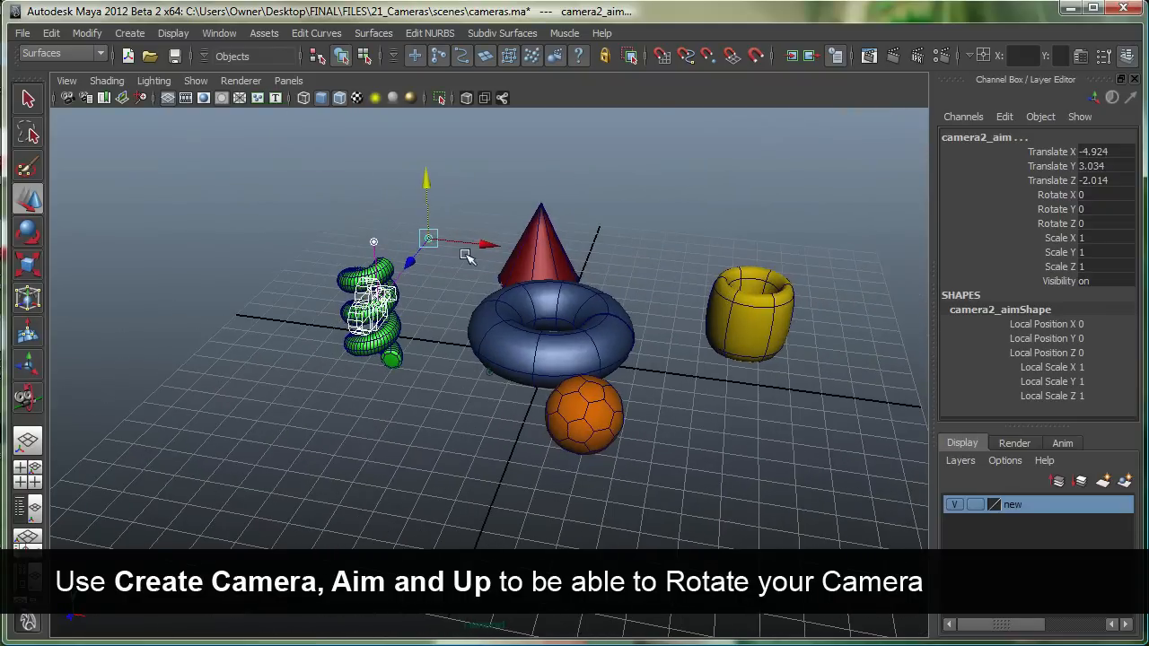
drag(428, 237, 434, 260)
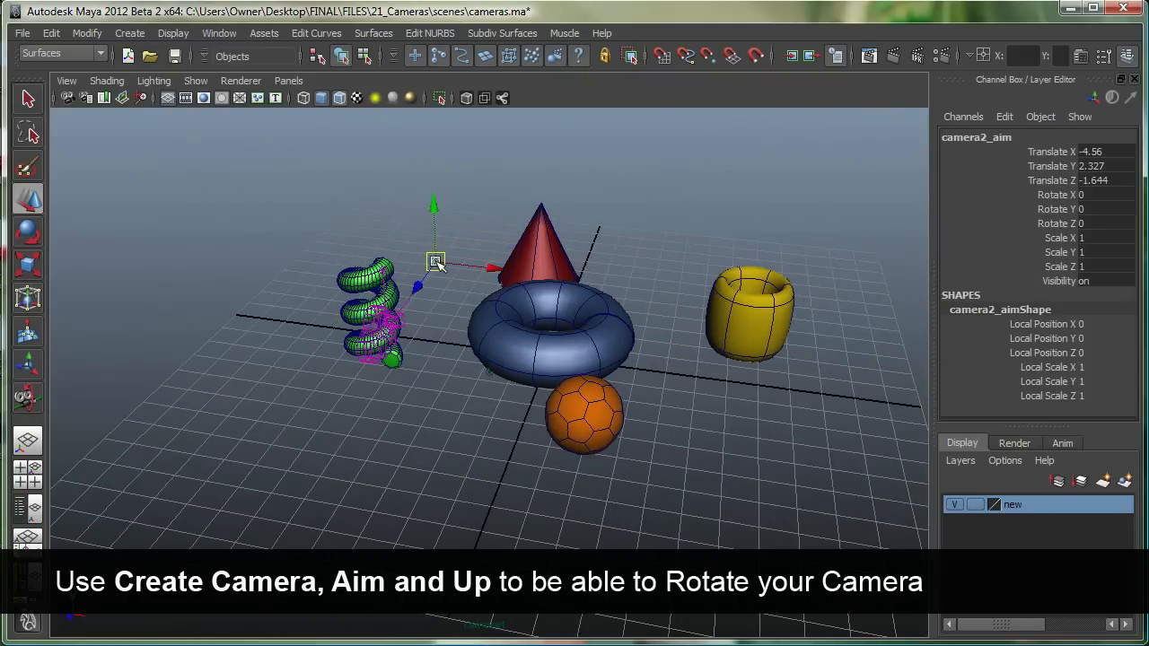
drag(435, 260, 494, 296)
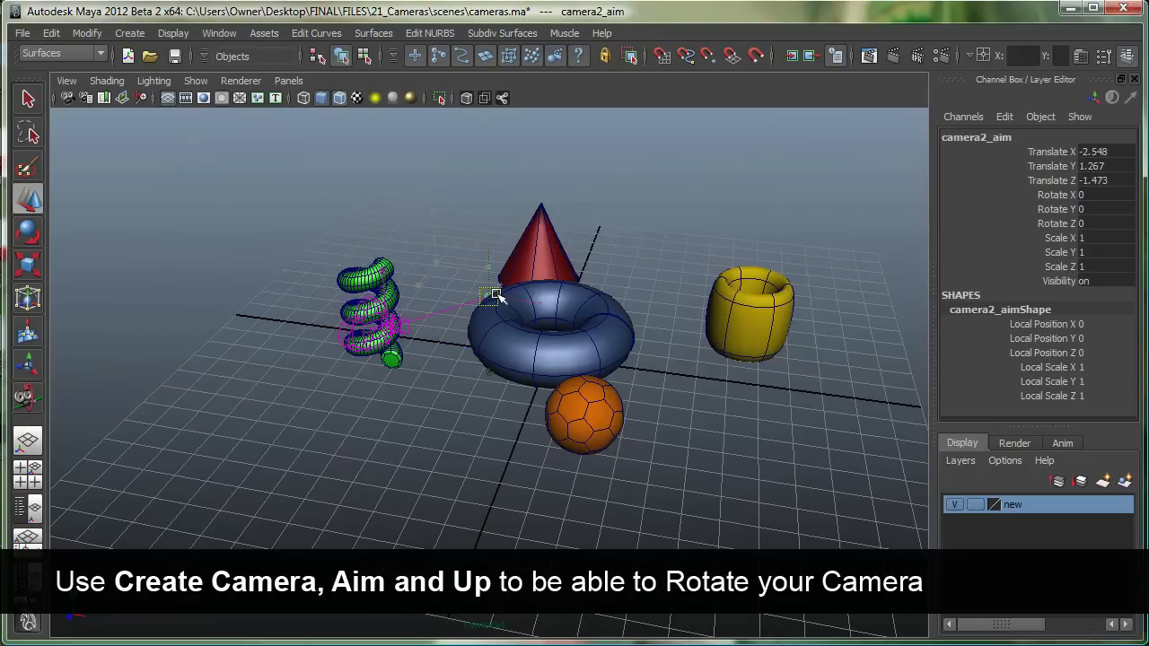
drag(493, 296, 709, 323)
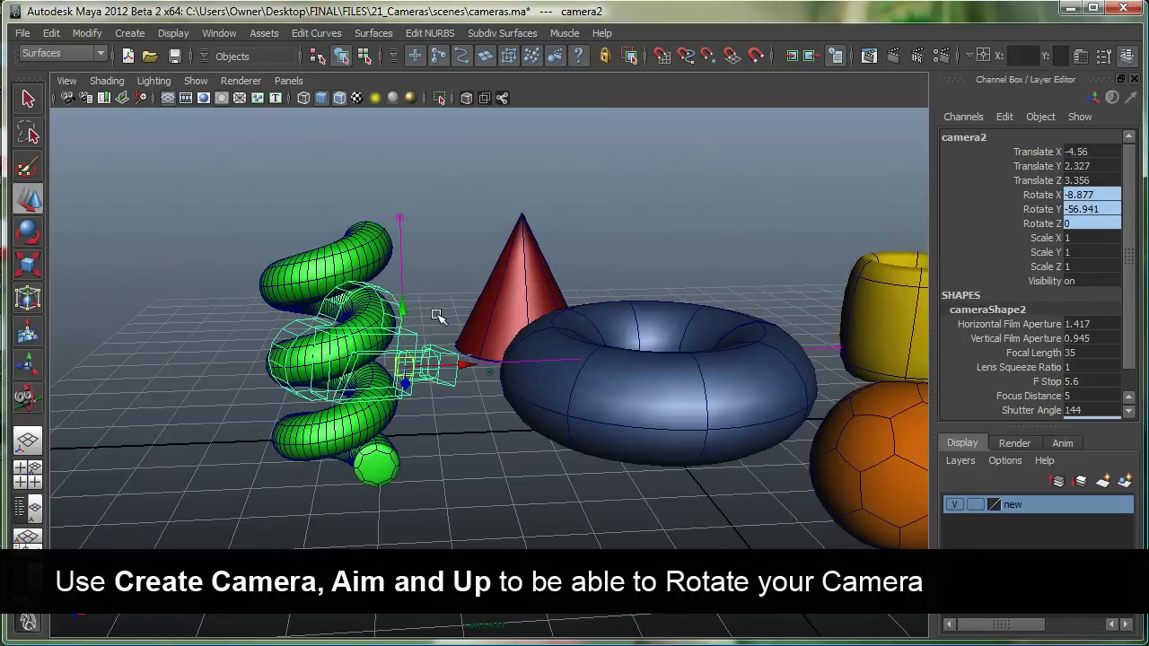
mouse_move(405, 223)
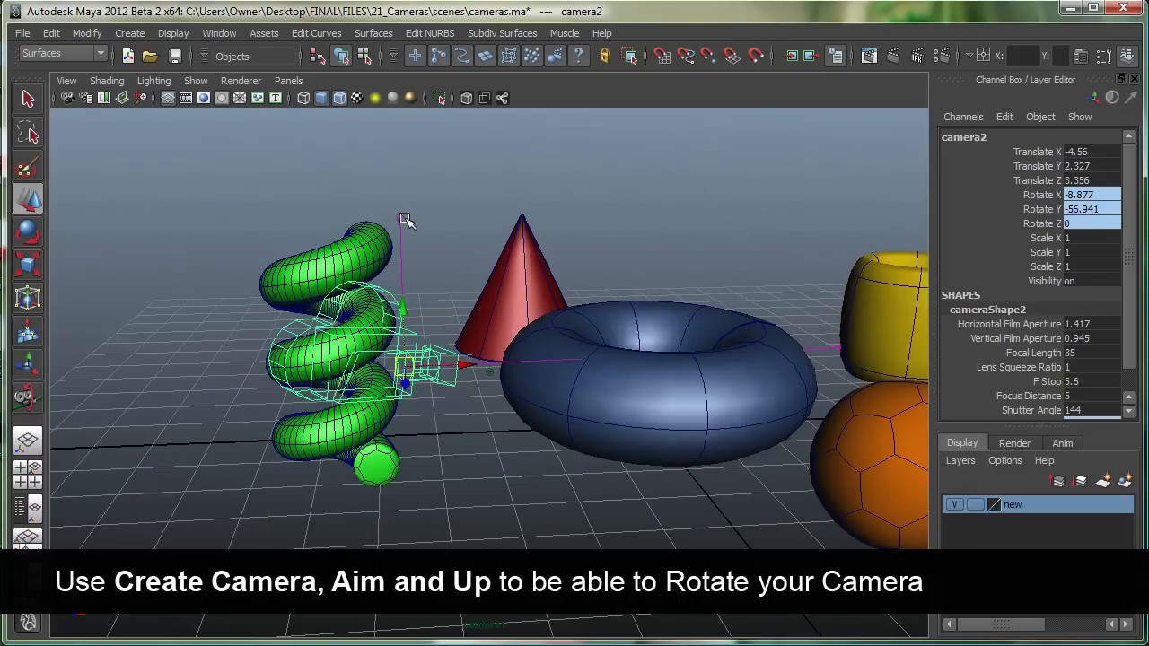
mouse_move(397, 209)
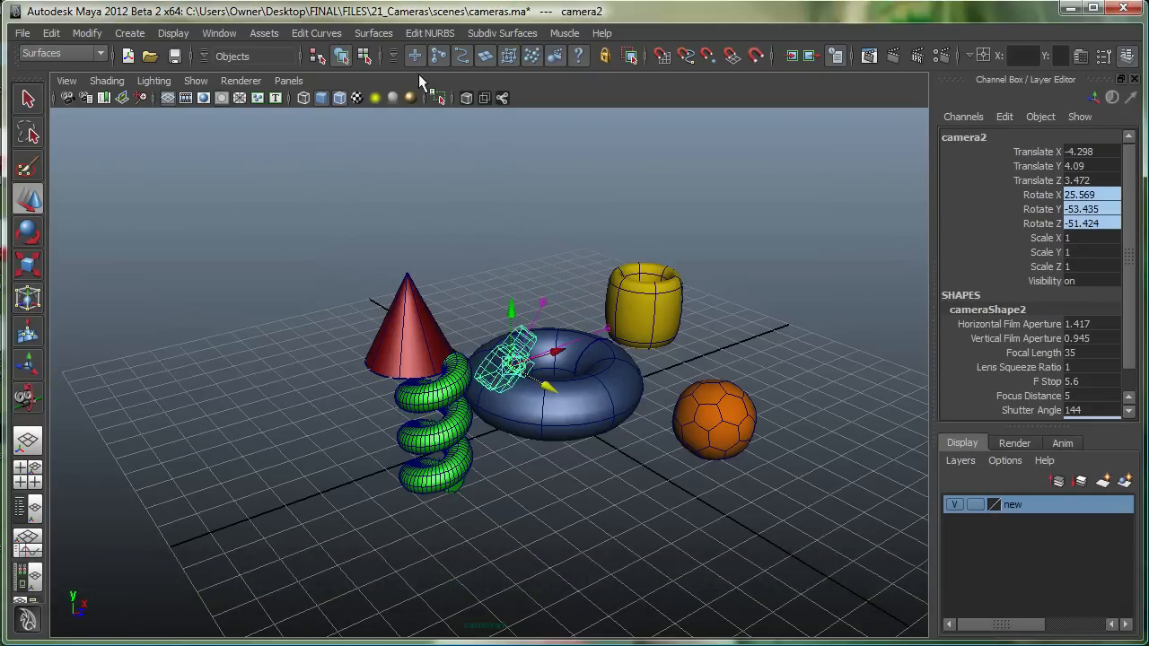
click(287, 79)
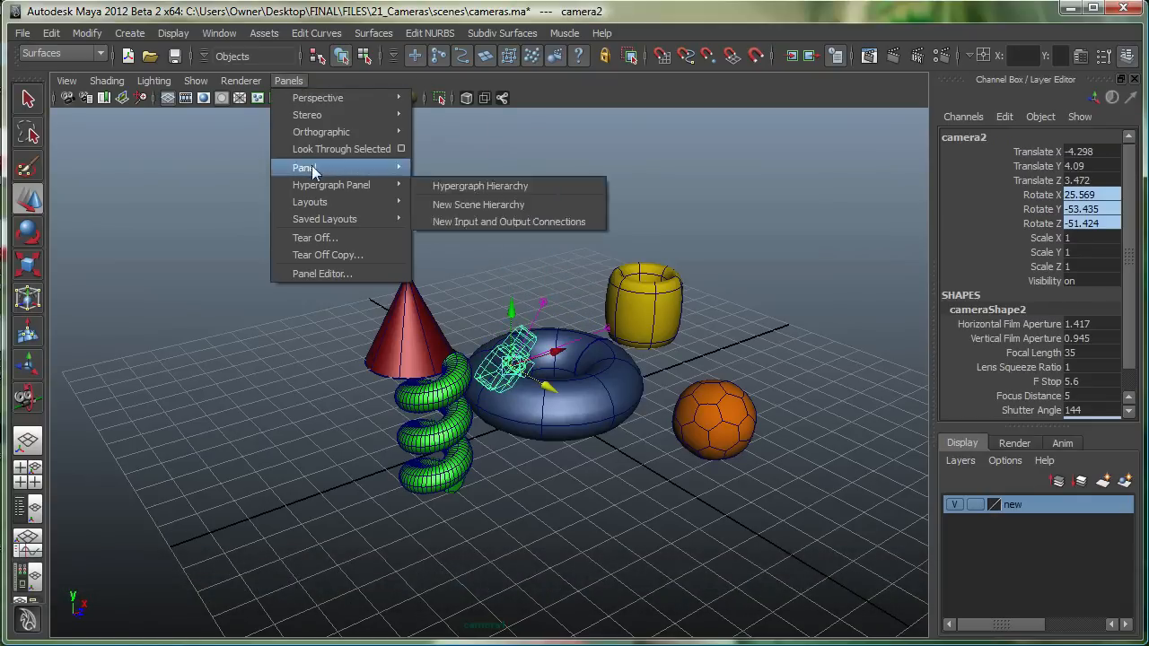